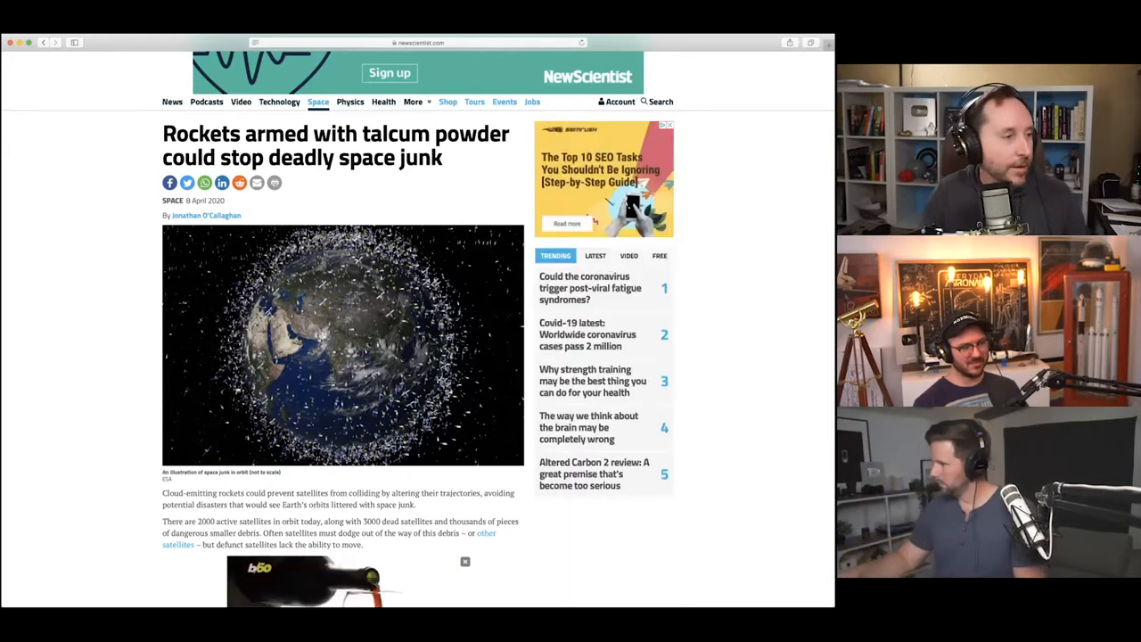
pyautogui.scroll(3)
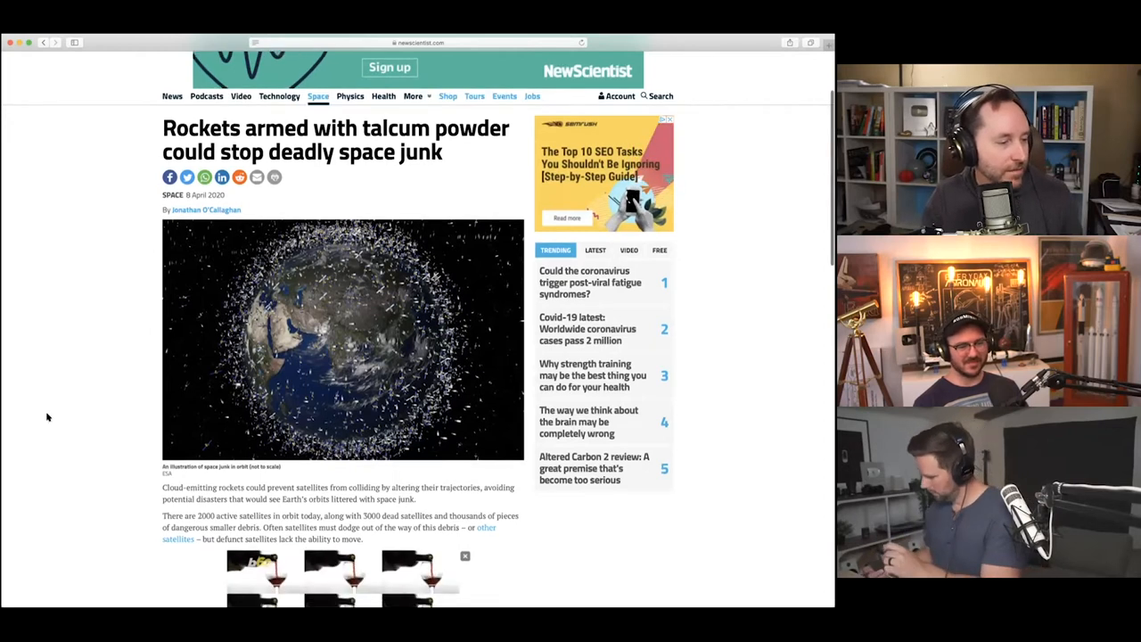
pyautogui.scroll(-3)
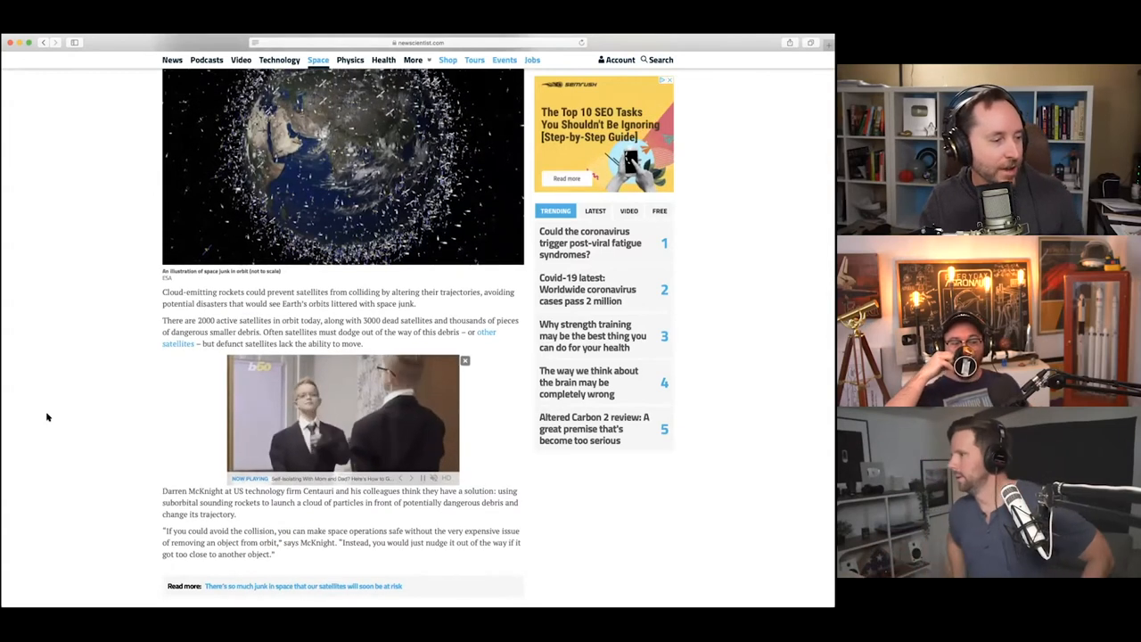
pyautogui.scroll(-3)
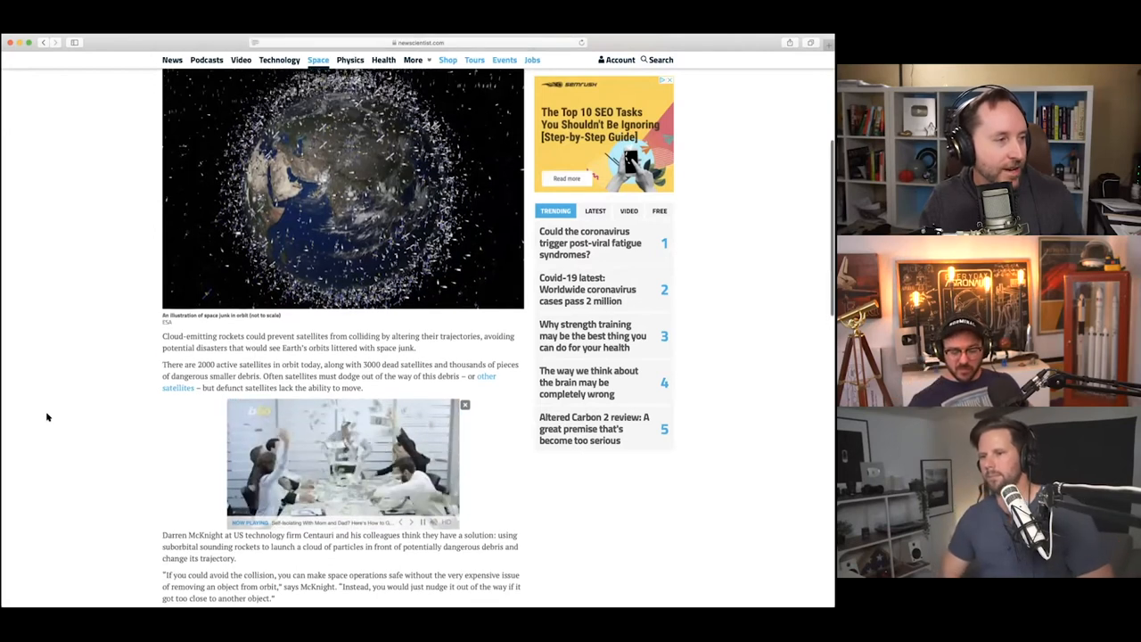
pyautogui.scroll(3)
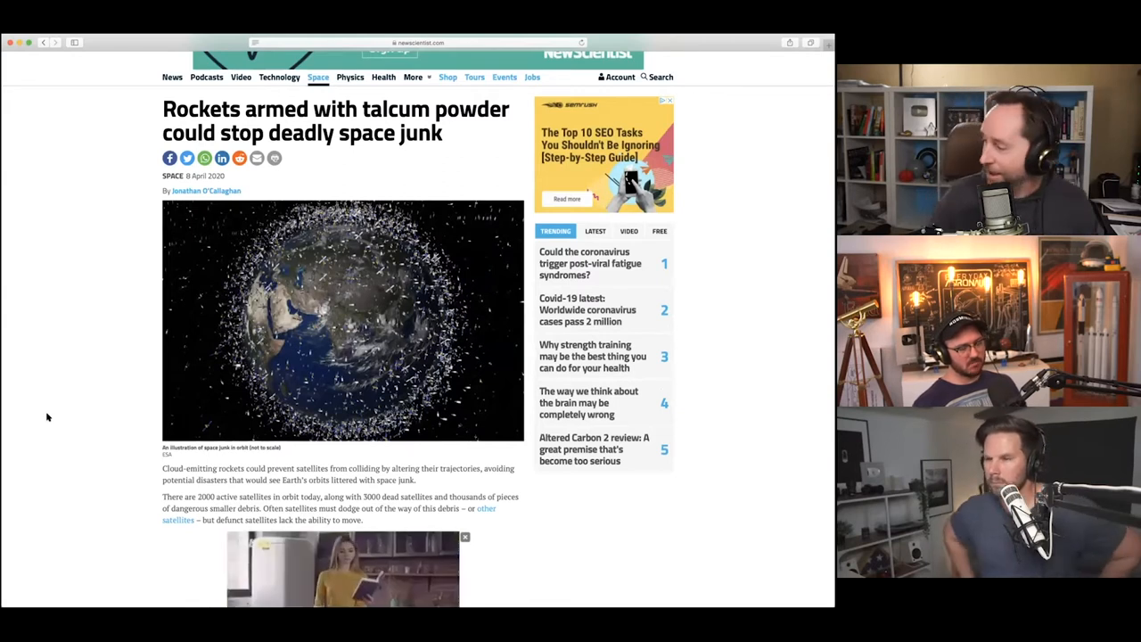
pyautogui.scroll(-3)
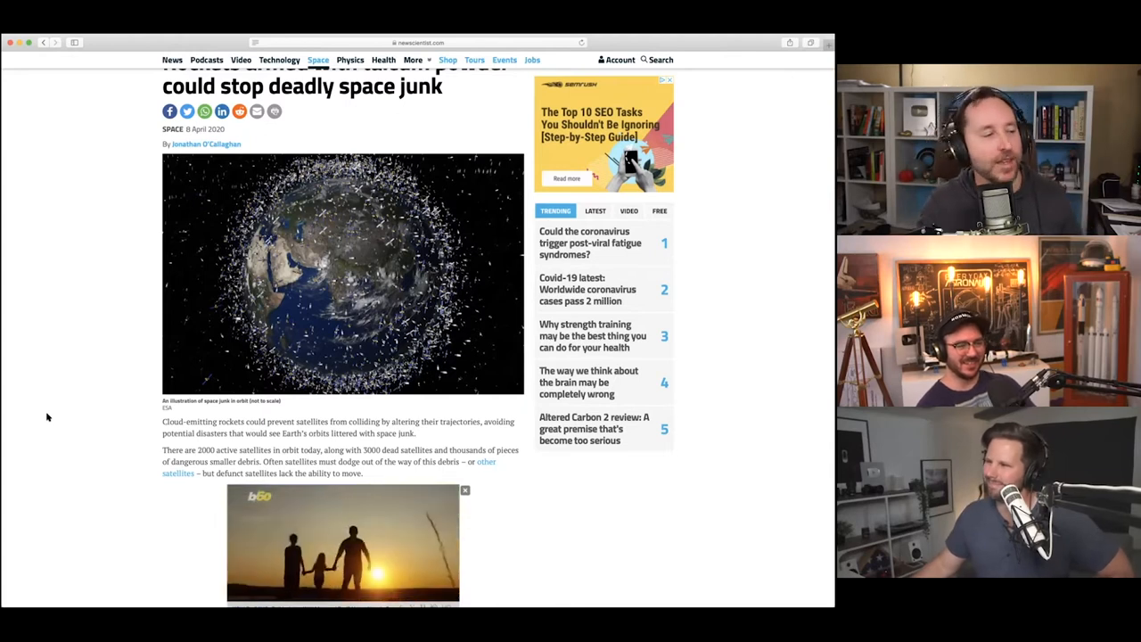
pyautogui.scroll(-3)
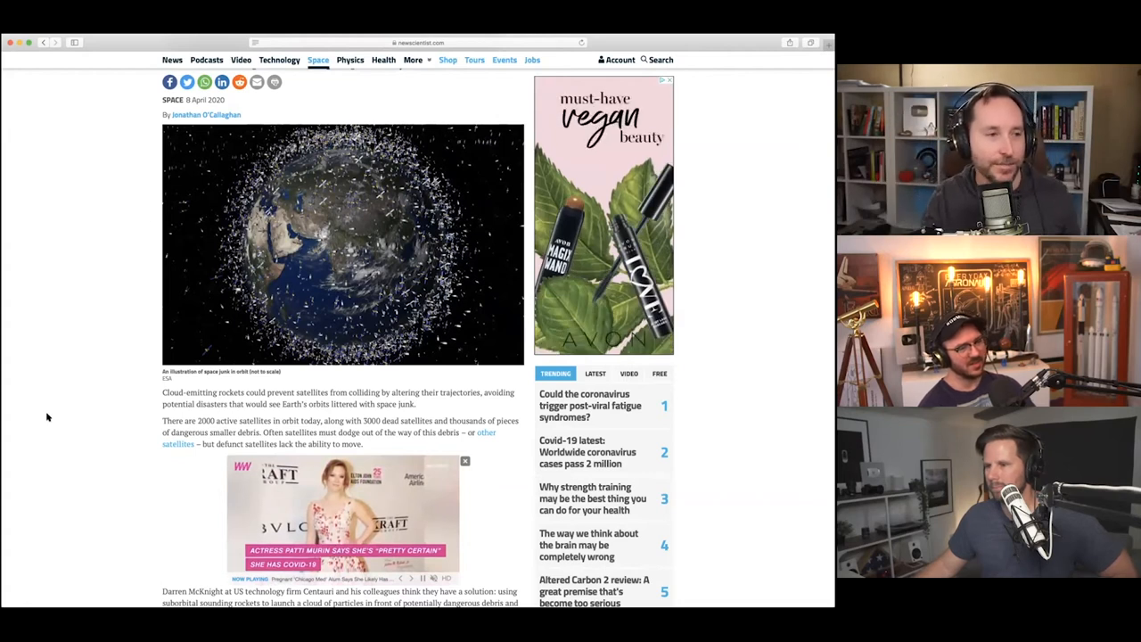
pyautogui.scroll(-3)
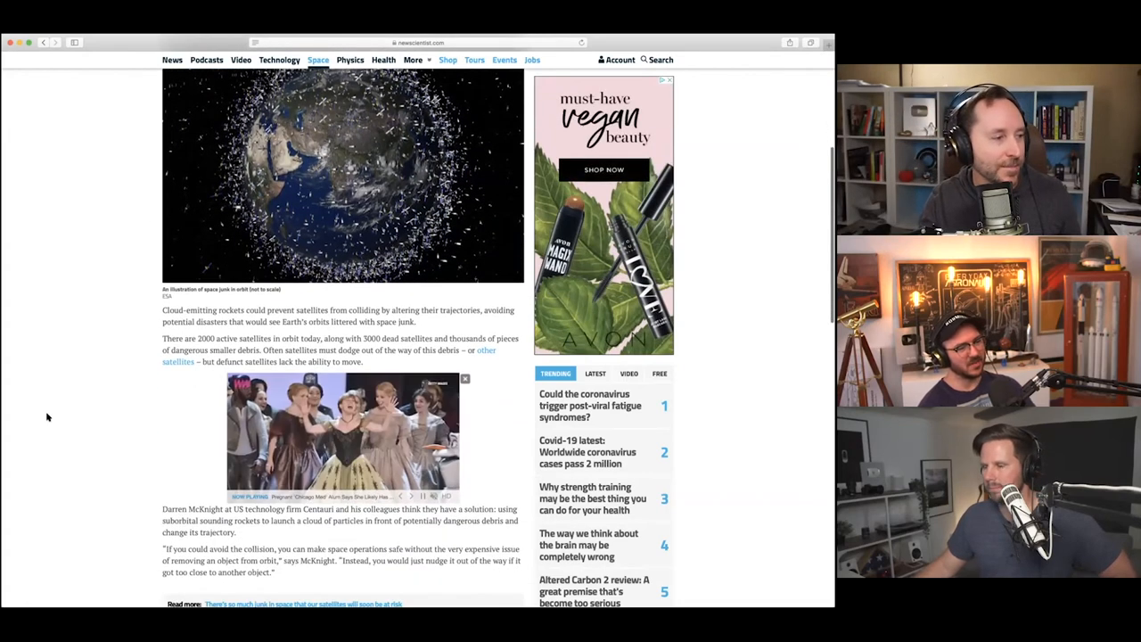
pyautogui.scroll(-3)
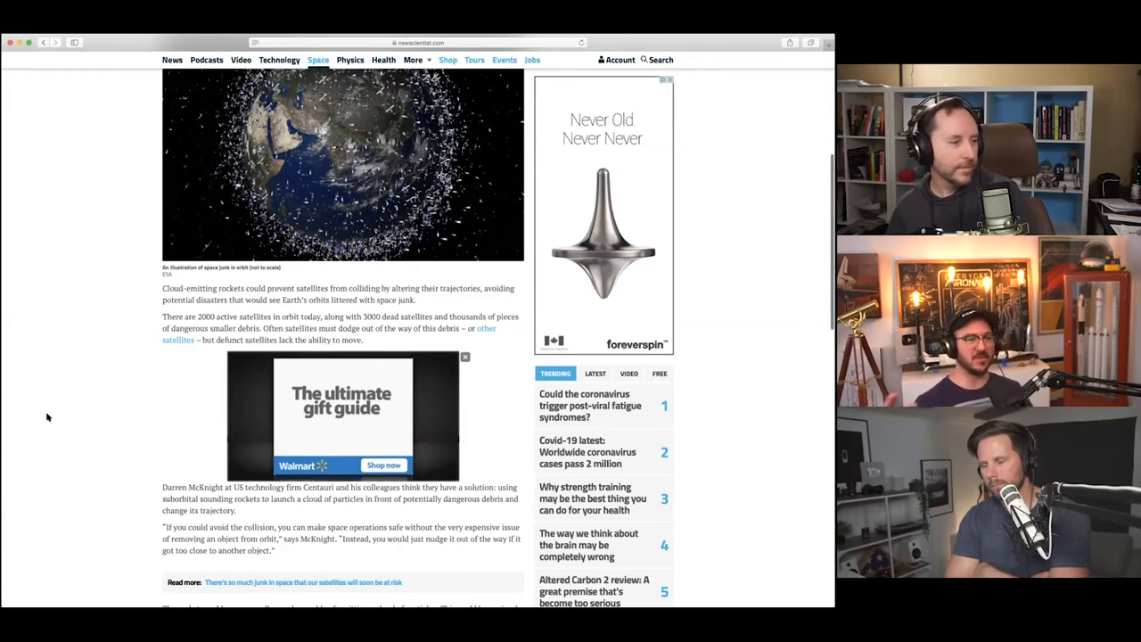
pyautogui.scroll(-3)
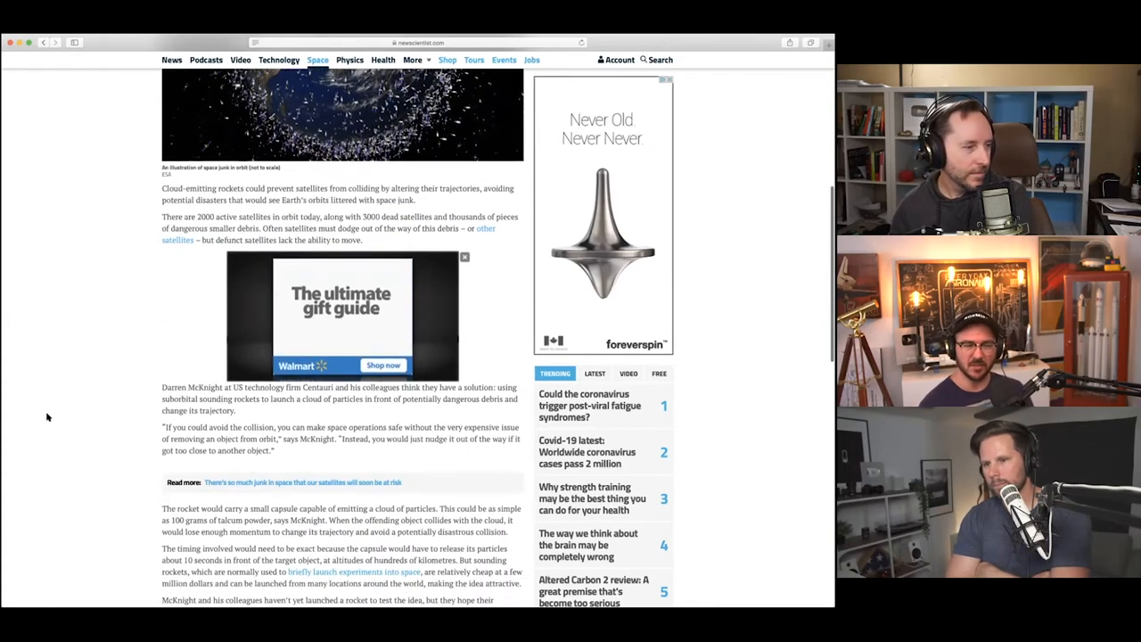
pyautogui.scroll(-3)
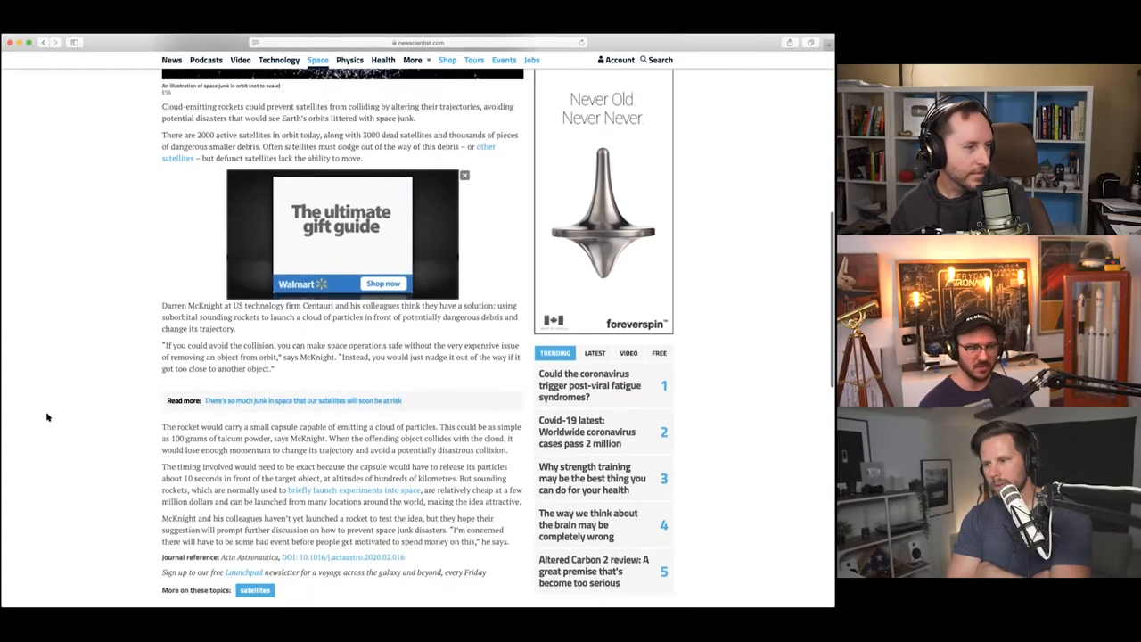
pyautogui.scroll(-3)
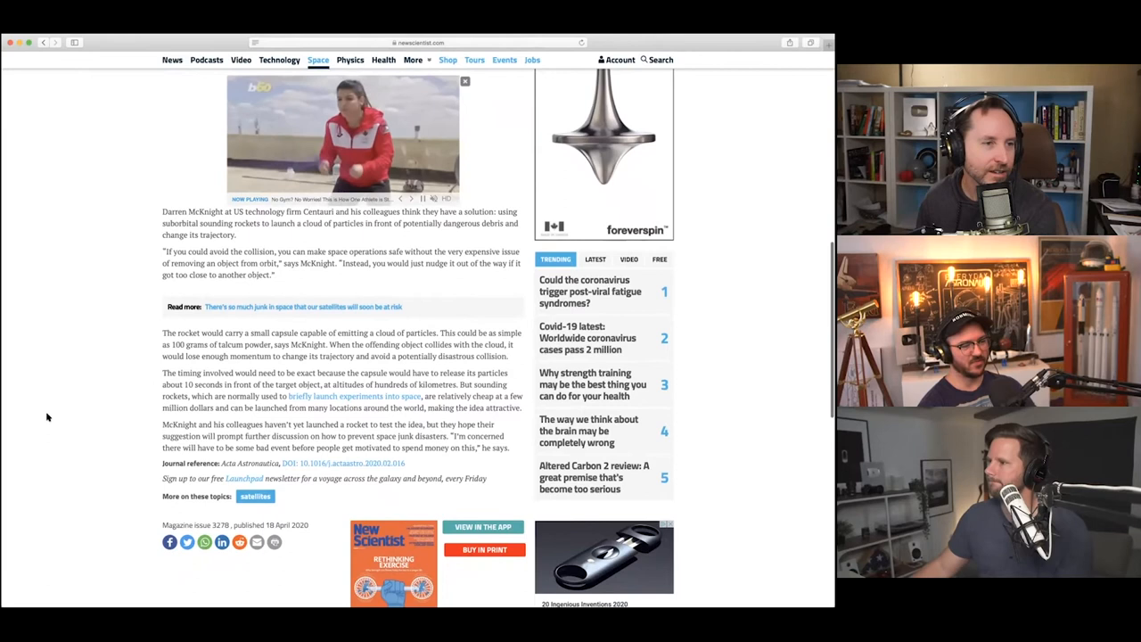
pyautogui.scroll(-3)
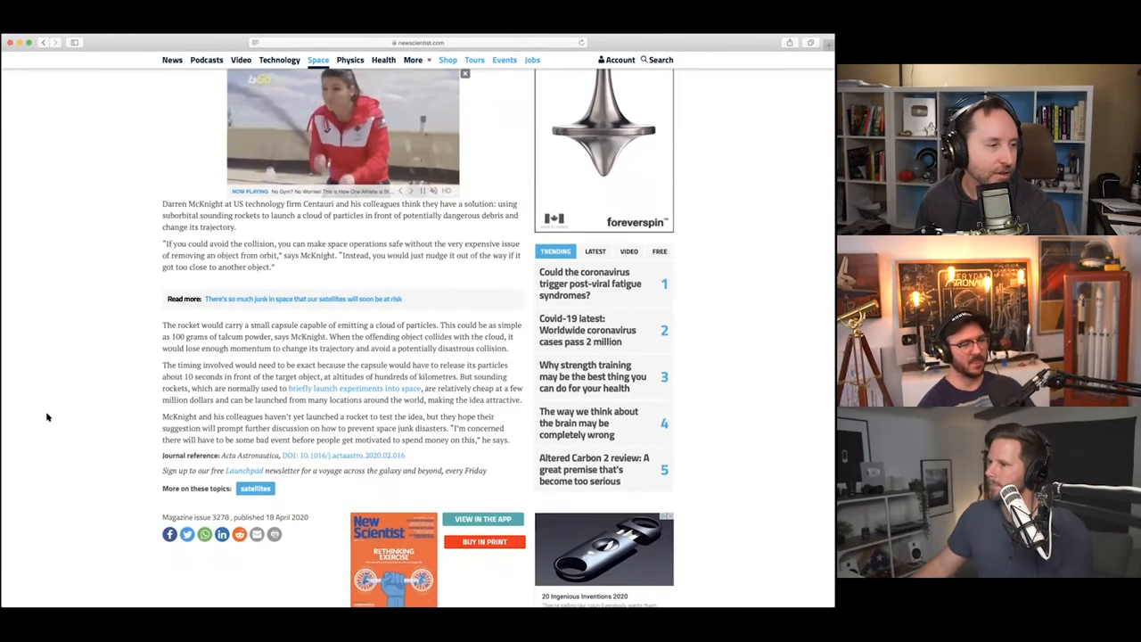
pyautogui.scroll(-3)
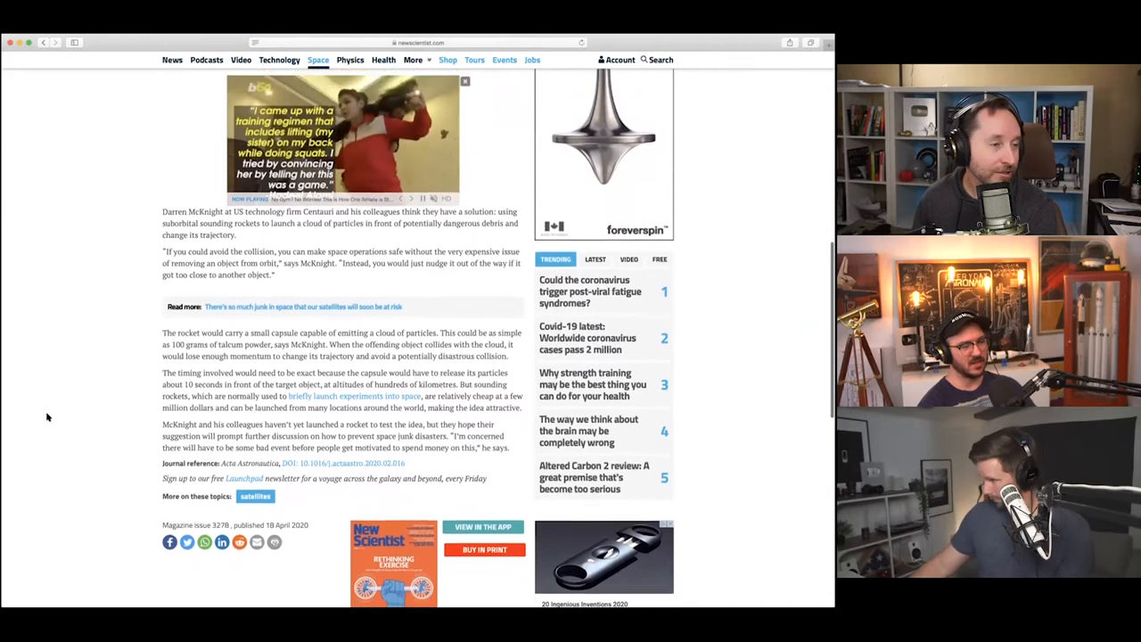
pyautogui.scroll(3)
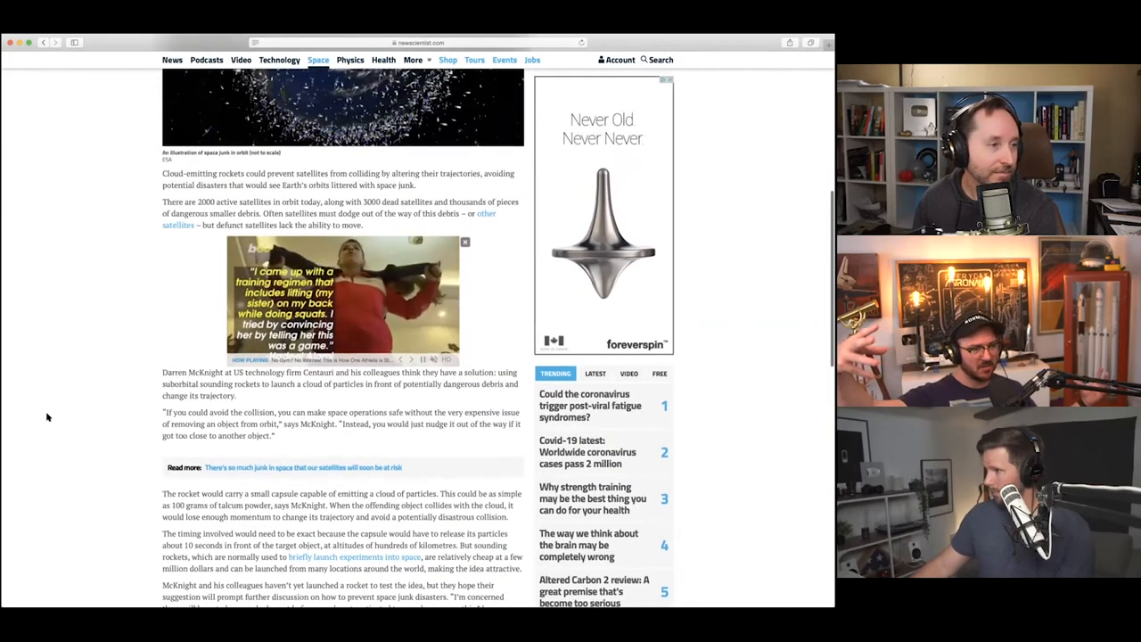